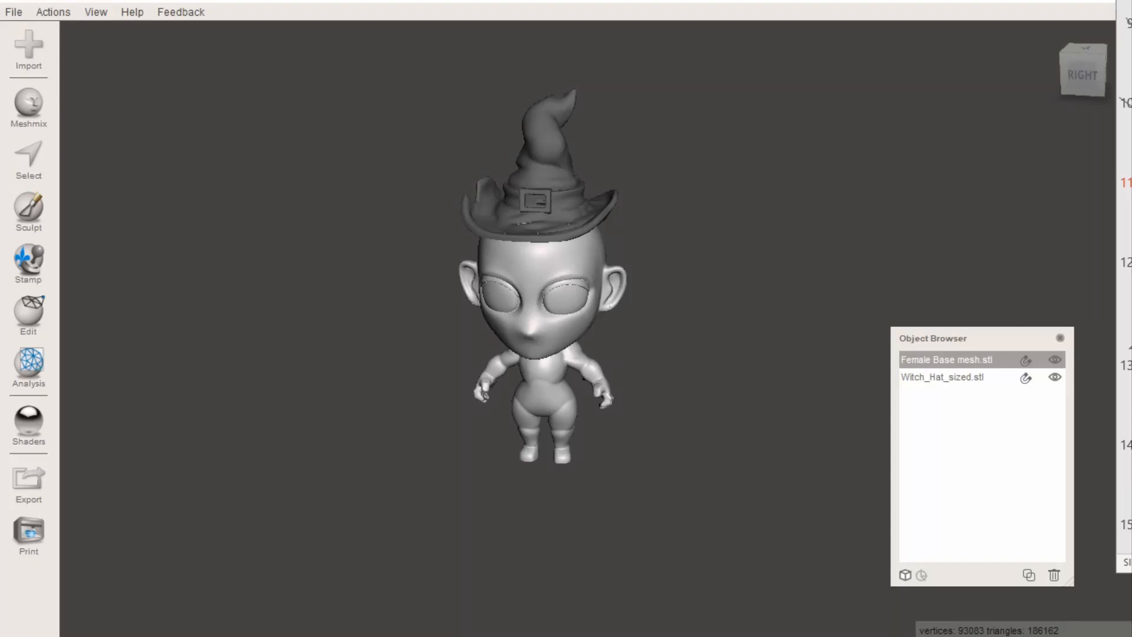
Step: Export the character via File > Export as an ASCII STL named for the female mesh on the Desktop
{"action": "left_click", "coordinate": [1055, 377]}
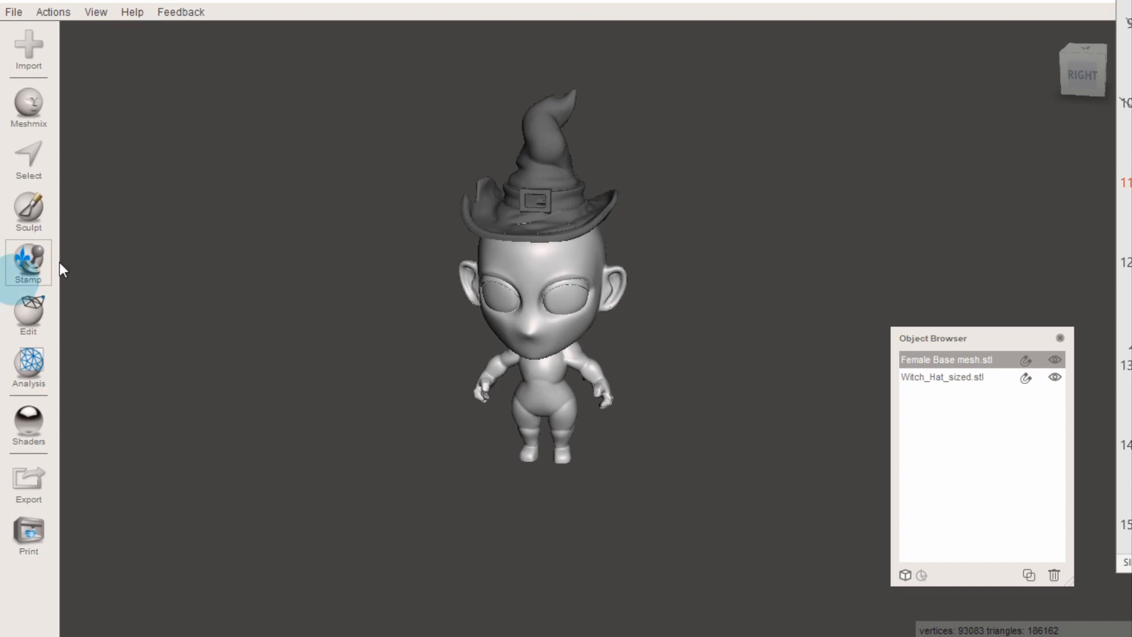
{"action": "left_click", "coordinate": [13, 12]}
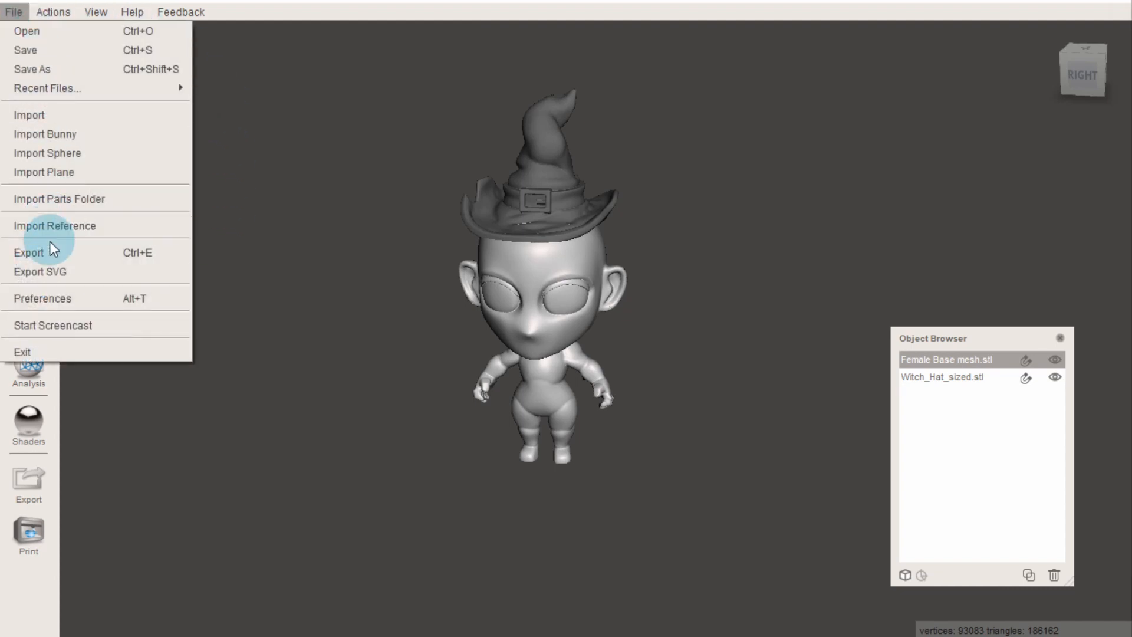
{"action": "left_click", "coordinate": [30, 253]}
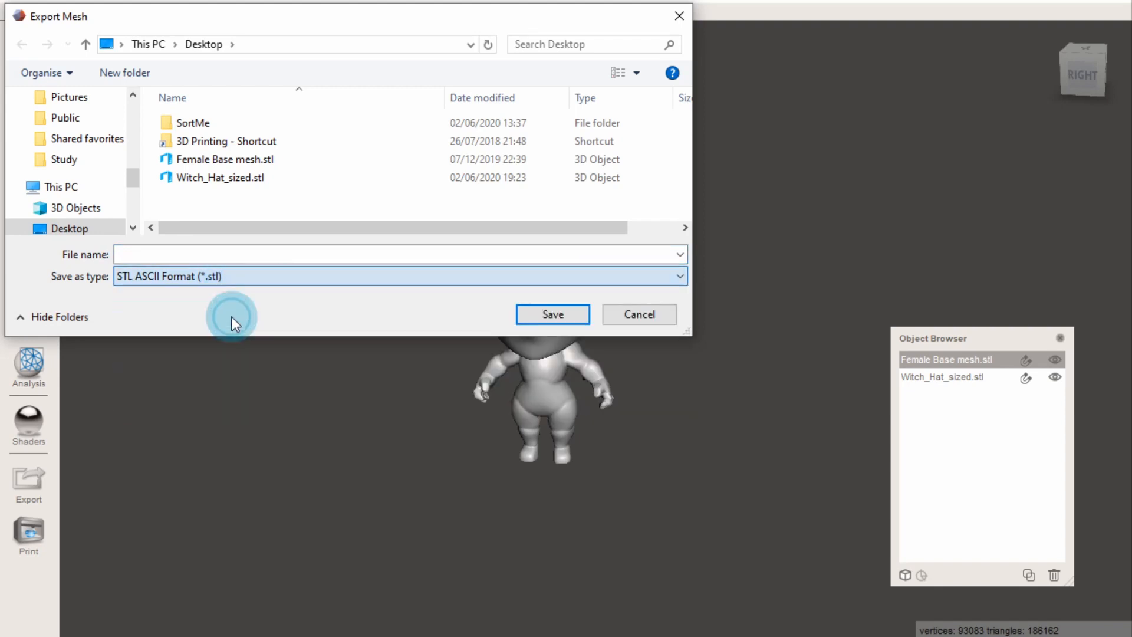
{"action": "type", "text": "femal"}
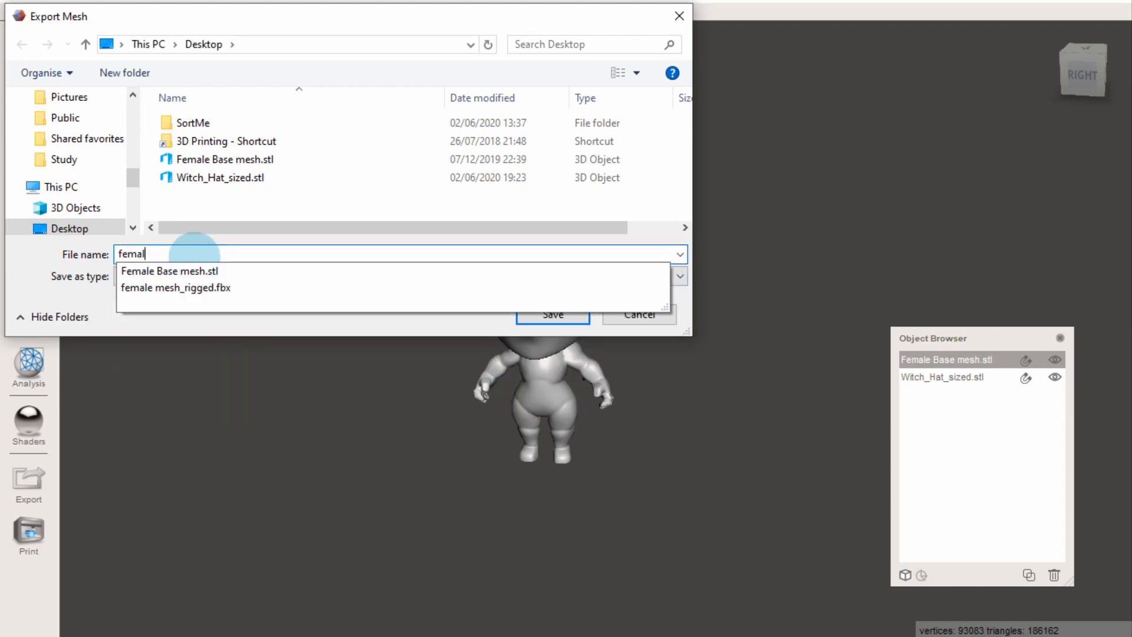
{"action": "left_click", "coordinate": [552, 314]}
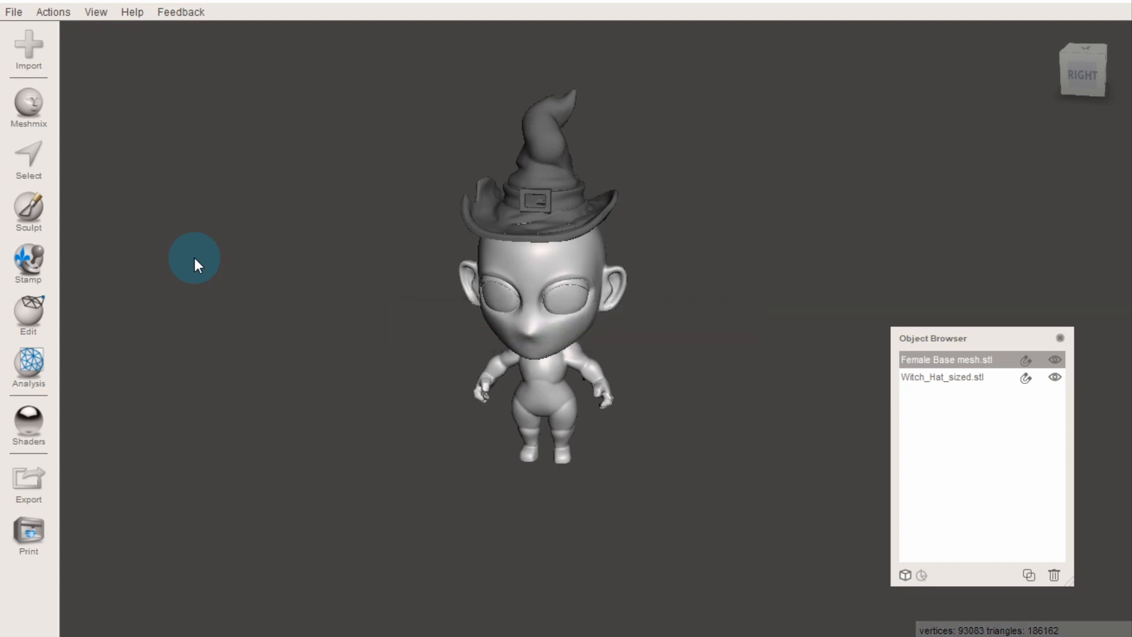
{"action": "mouse_move", "coordinate": [585, 504]}
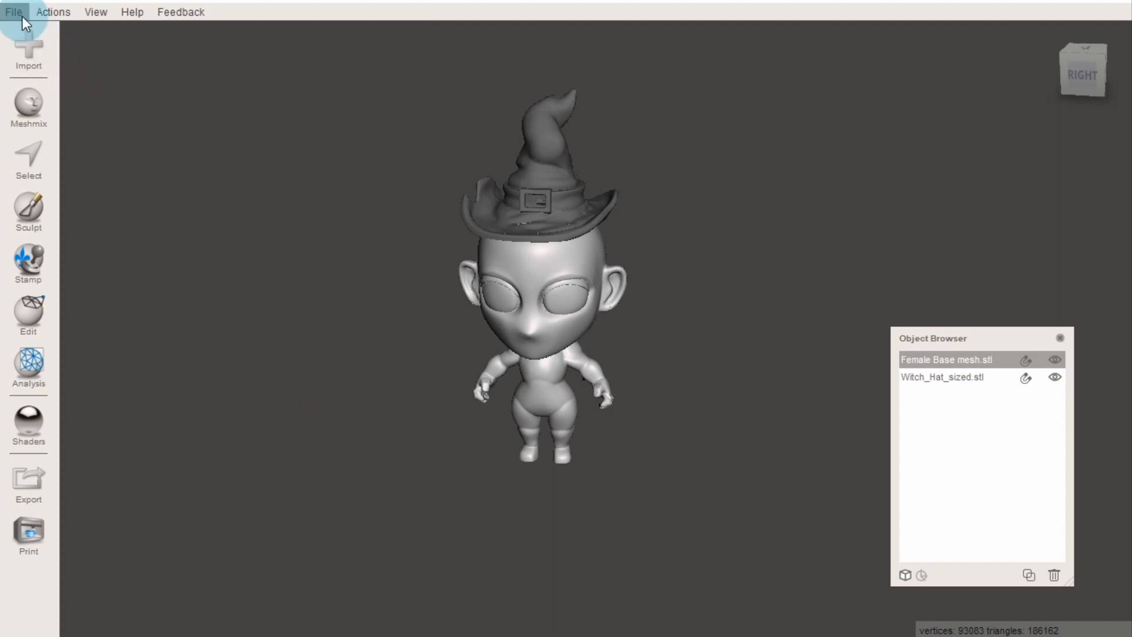
Step: Save the project via File > Save As in Meshmixer .mix format named 'whole project'
{"action": "left_click", "coordinate": [13, 12]}
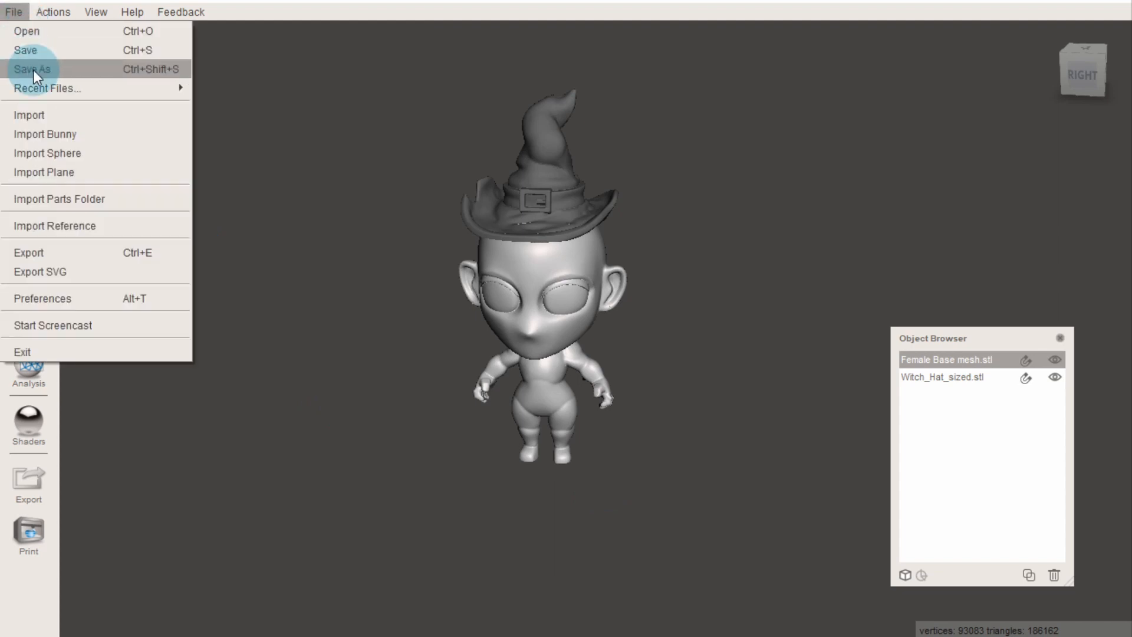
{"action": "left_click", "coordinate": [32, 69]}
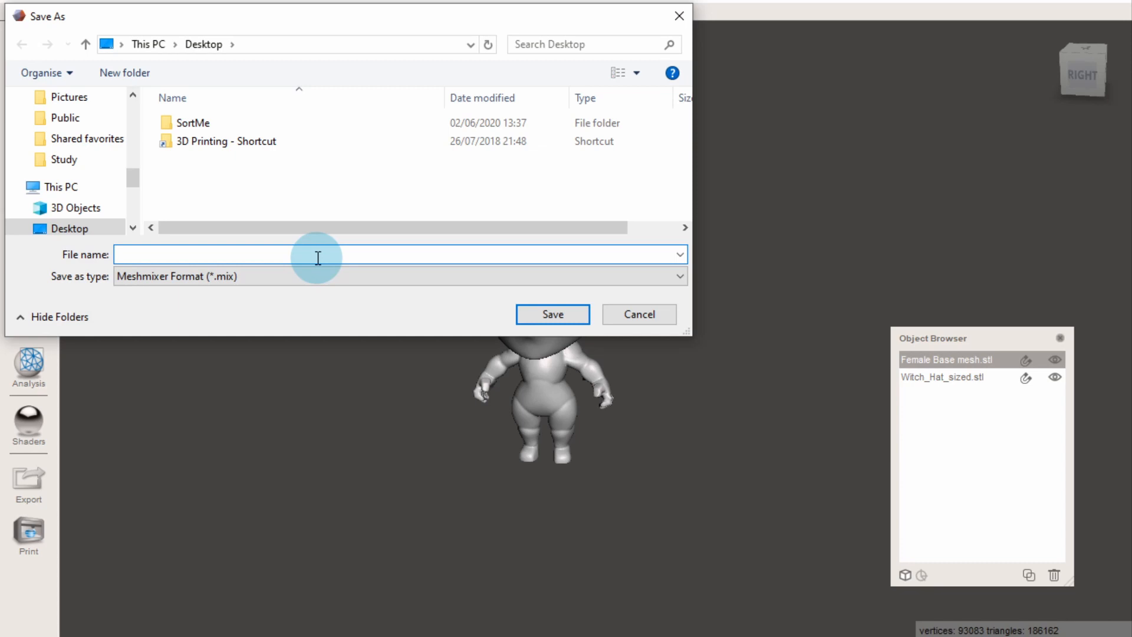
{"action": "type", "text": "whole projec"}
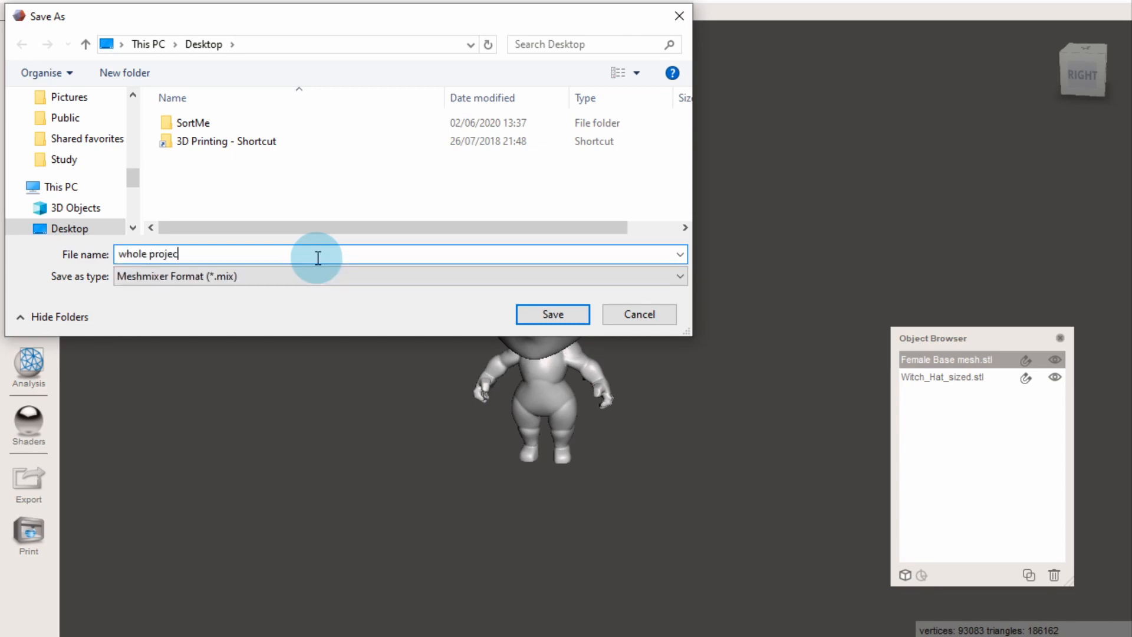
{"action": "left_click", "coordinate": [552, 314]}
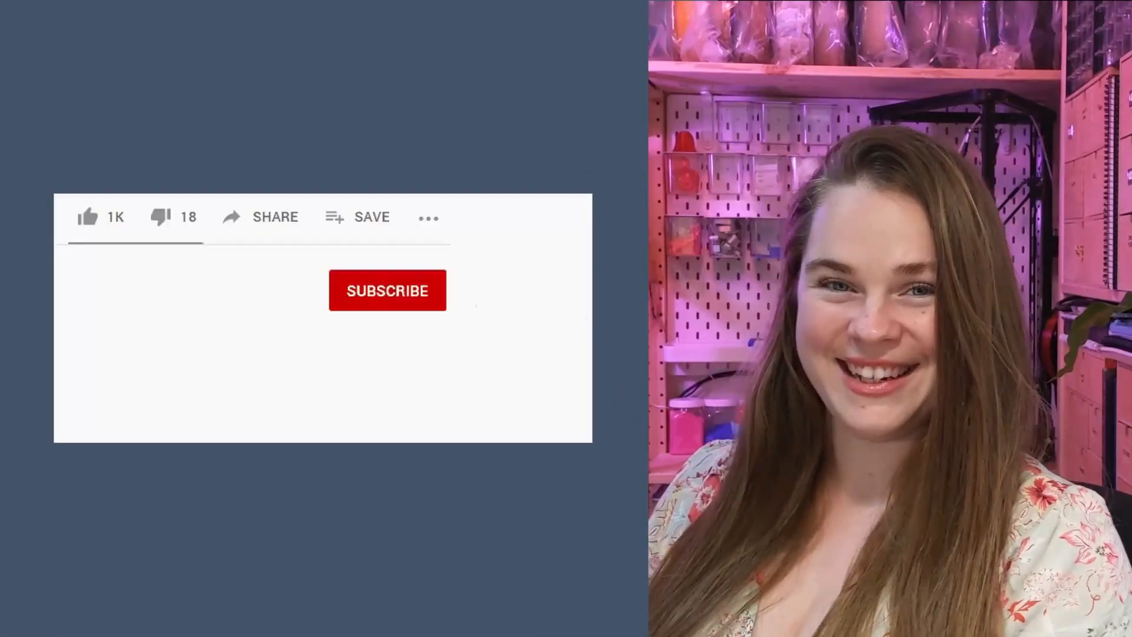
{"action": "left_click", "coordinate": [387, 290]}
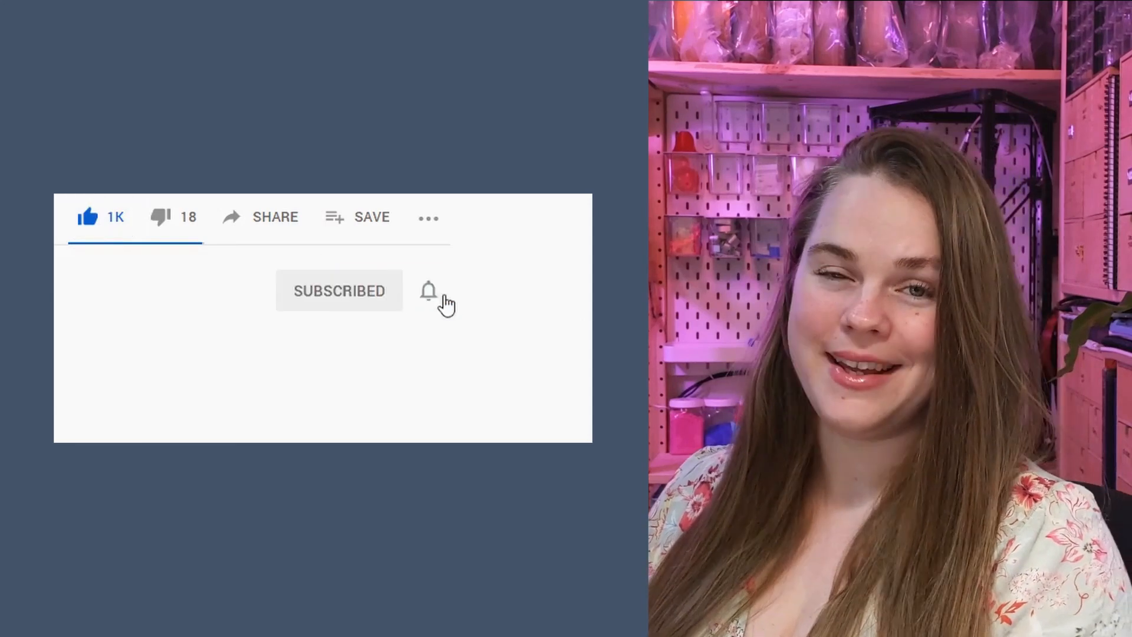
{"action": "left_click", "coordinate": [262, 217]}
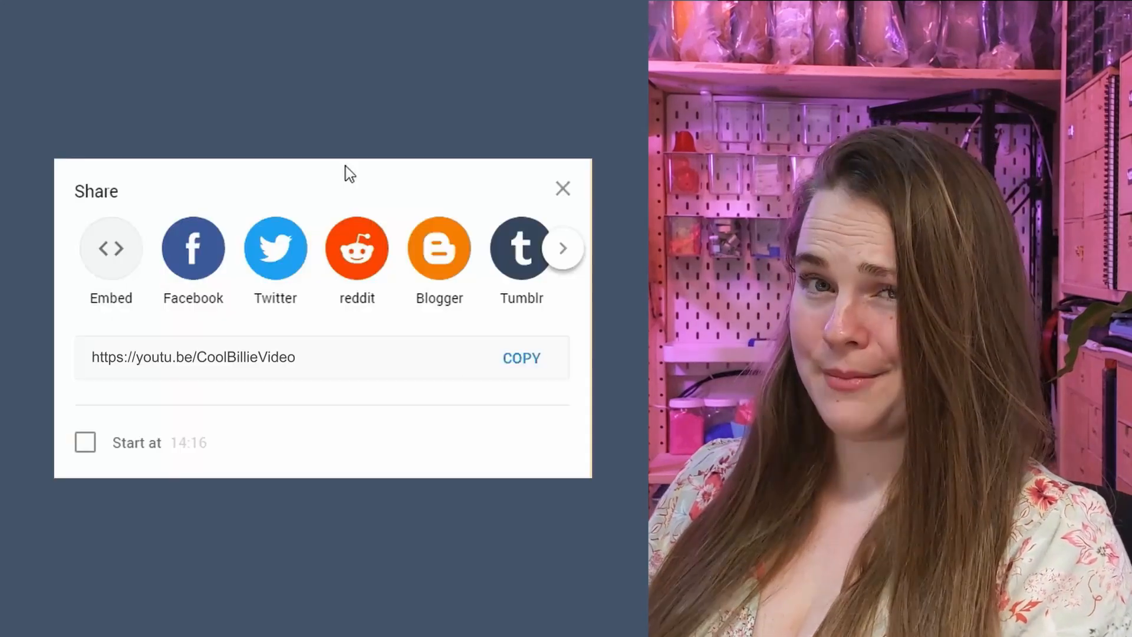
{"action": "left_click", "coordinate": [521, 359]}
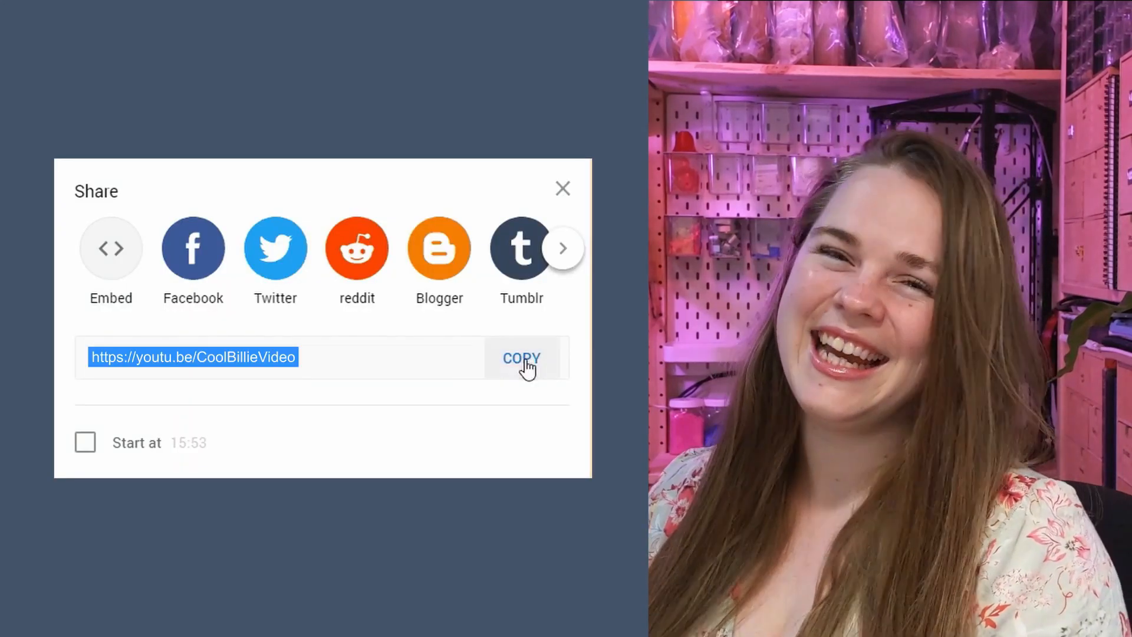